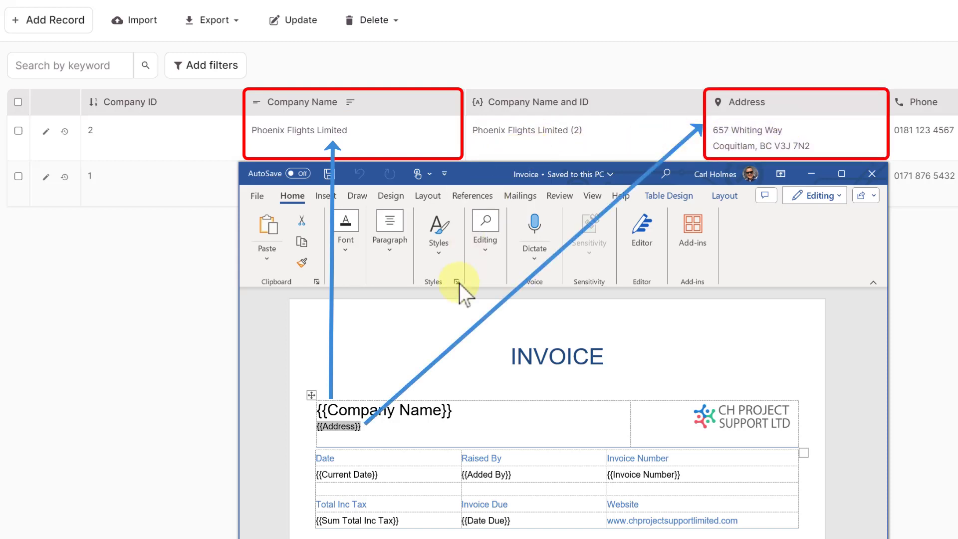
pyautogui.moveTo(302, 221)
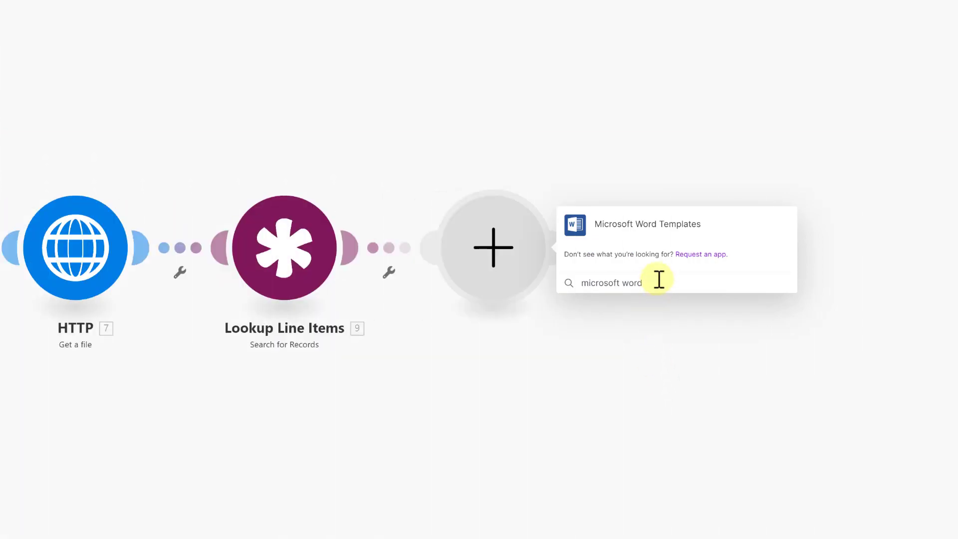
# Add a Microsoft Word Templates 'Fill a document with a batch of data' module after Lookup Line Items
pyautogui.click(646, 223)
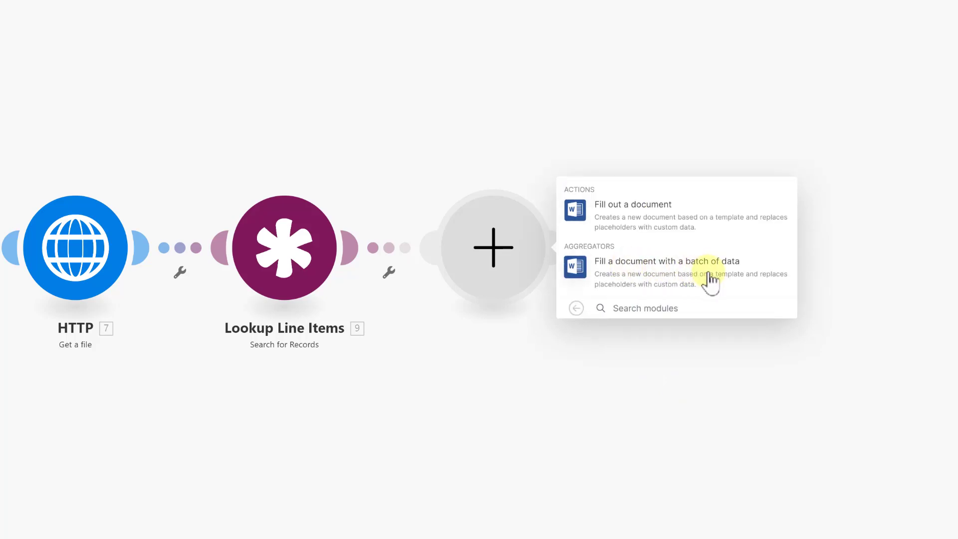
pyautogui.click(665, 261)
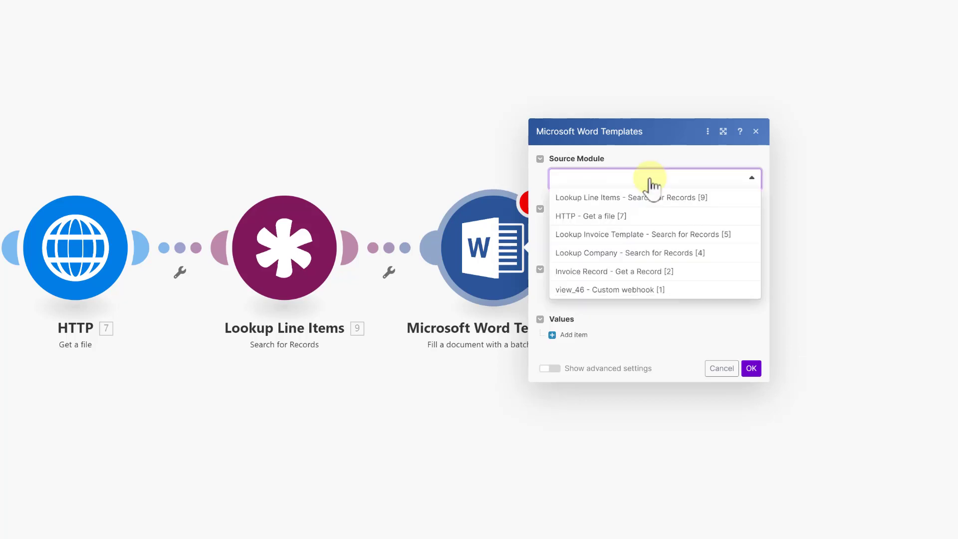
pyautogui.moveTo(590, 216)
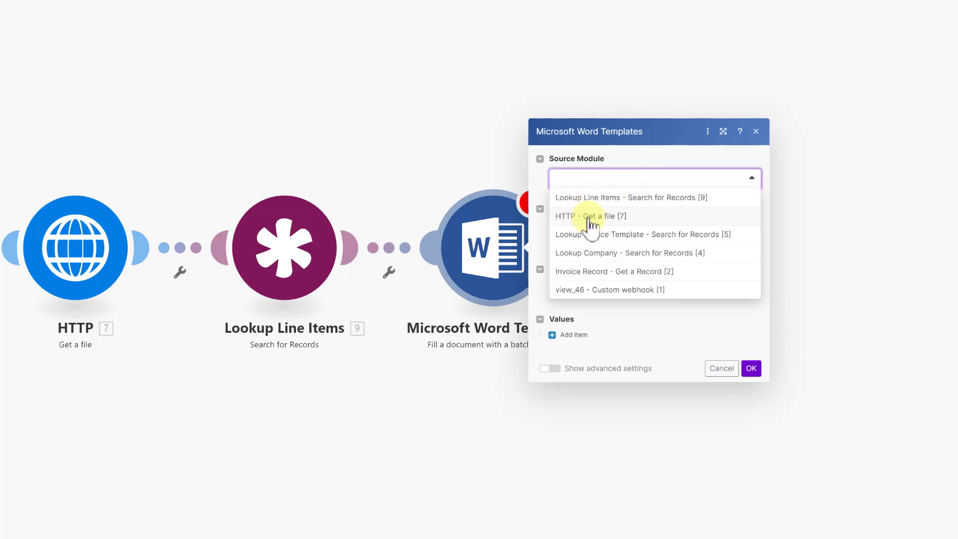
pyautogui.moveTo(605, 223)
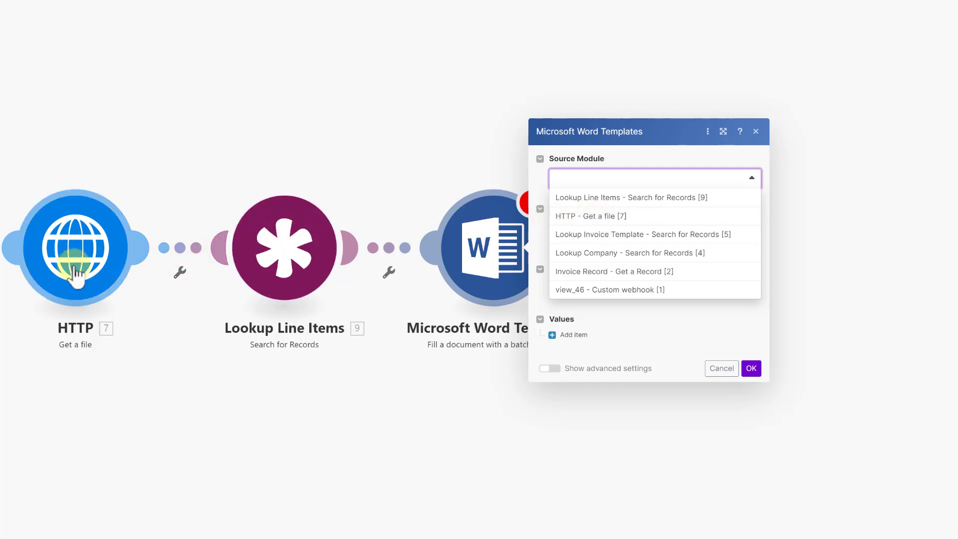
# Use the HTTP - Get a file output as template, then add a Company Name value item mapped to 4. Company Name
pyautogui.click(590, 216)
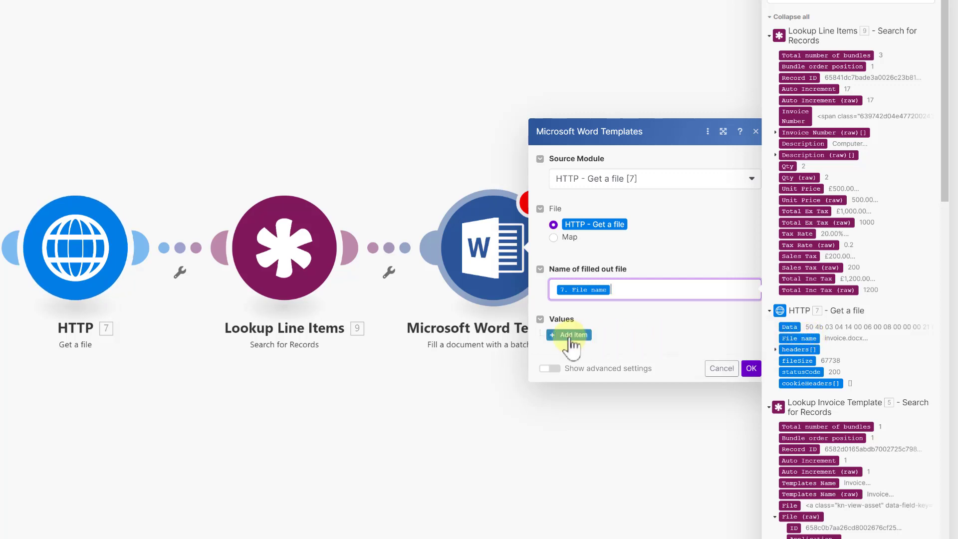
pyautogui.click(569, 334)
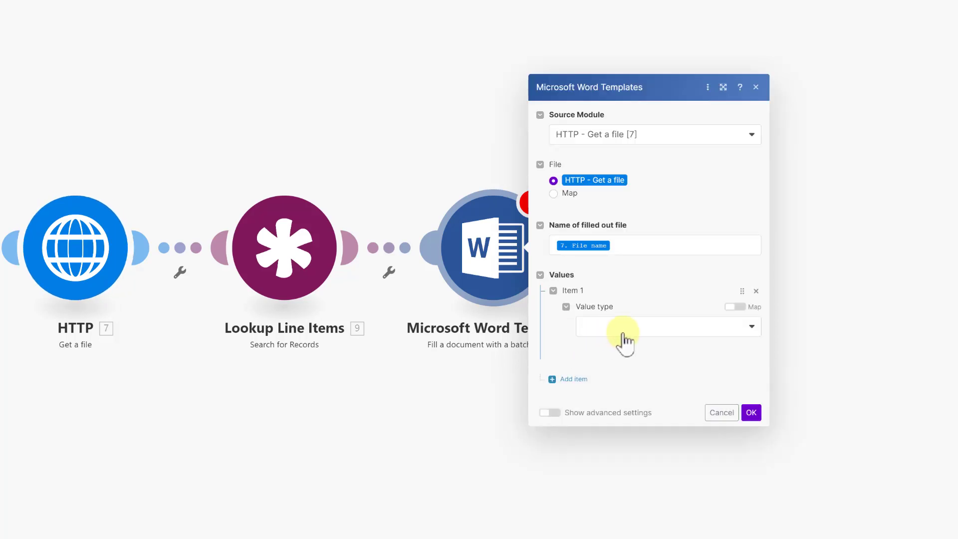
pyautogui.click(668, 326)
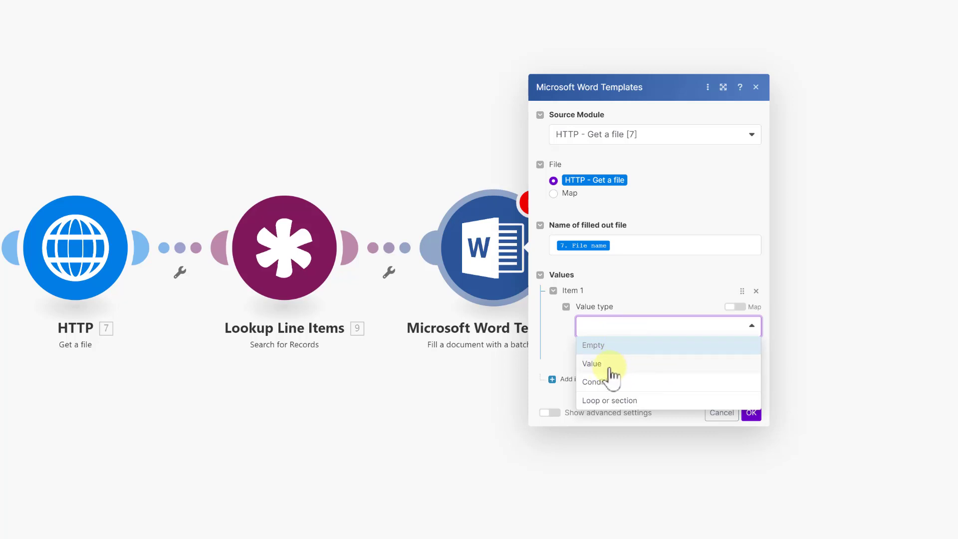
pyautogui.moveTo(608, 388)
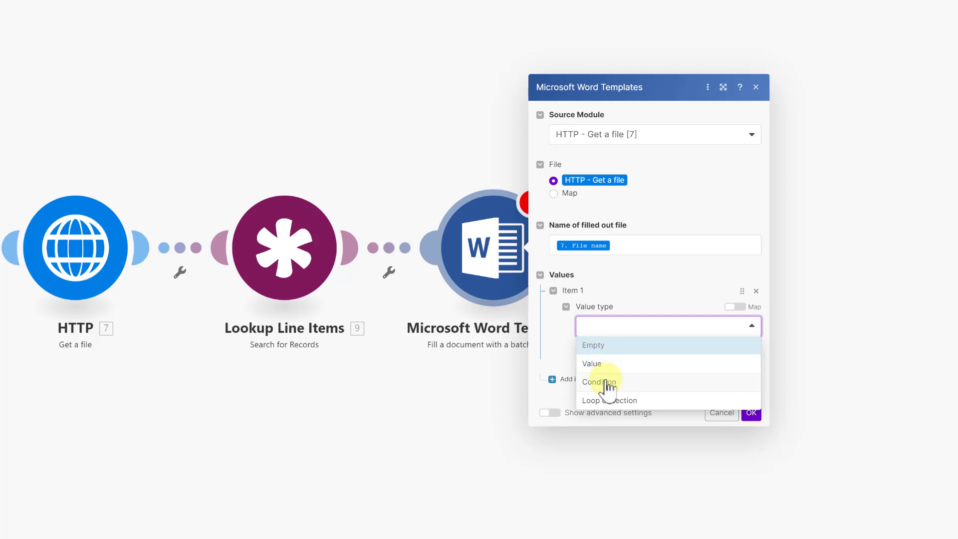
pyautogui.moveTo(627, 406)
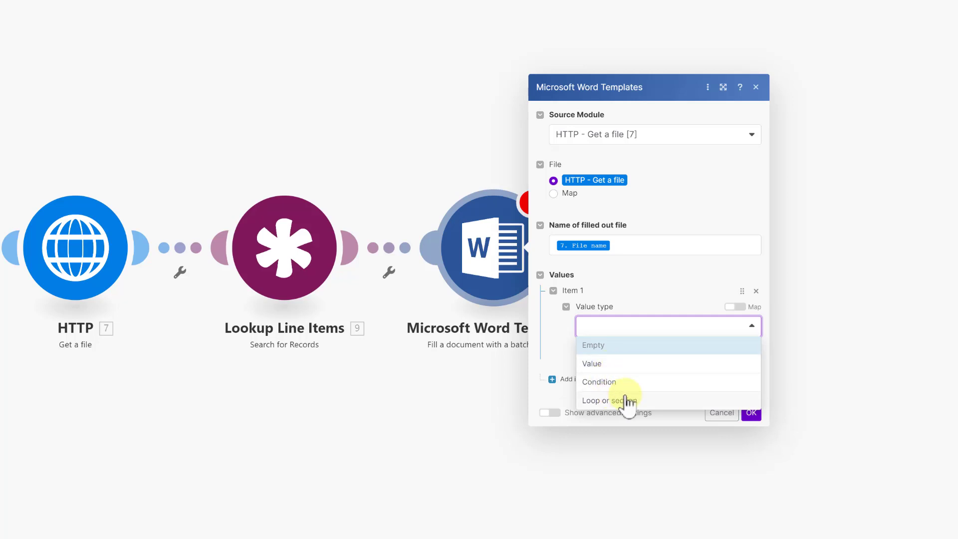
pyautogui.moveTo(624, 407)
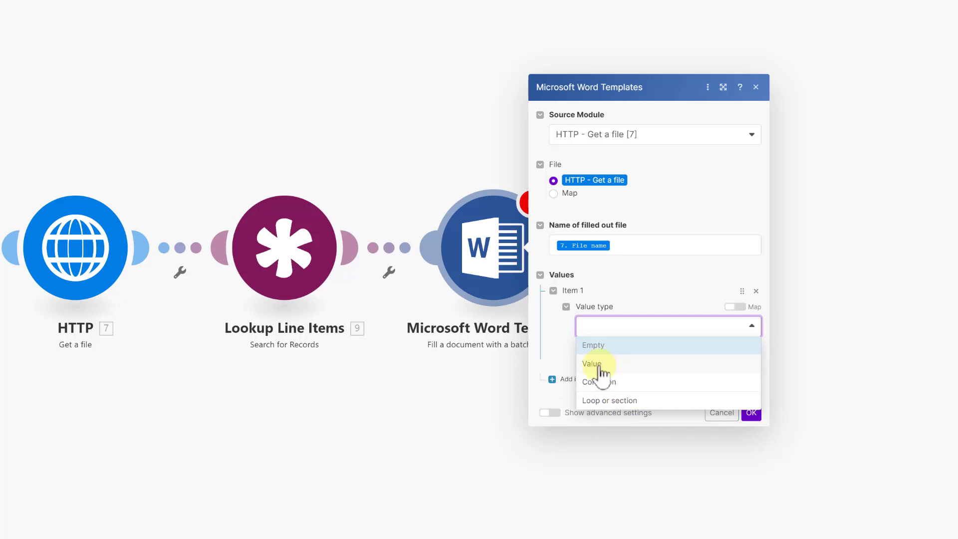
pyautogui.click(591, 363)
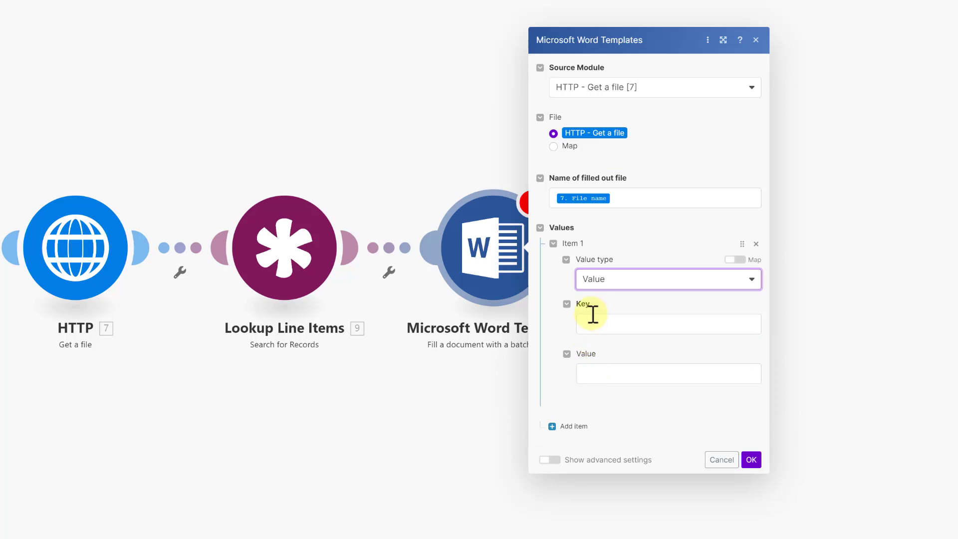
pyautogui.write('Company Name')
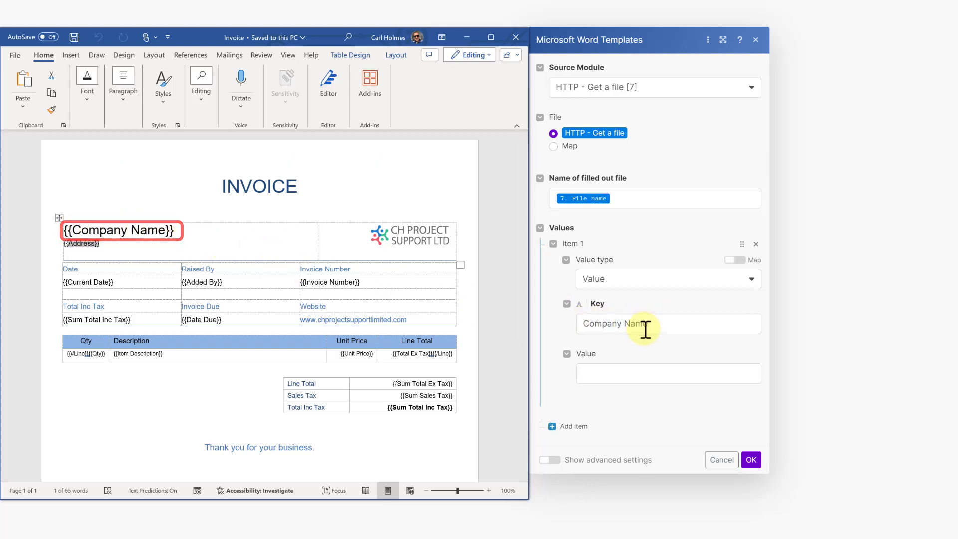
pyautogui.click(669, 373)
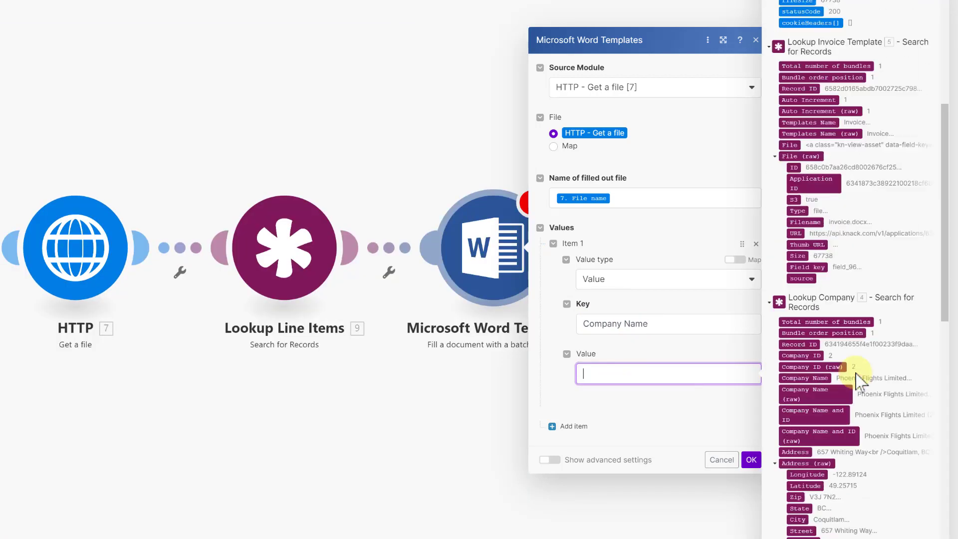
pyautogui.scroll(-3)
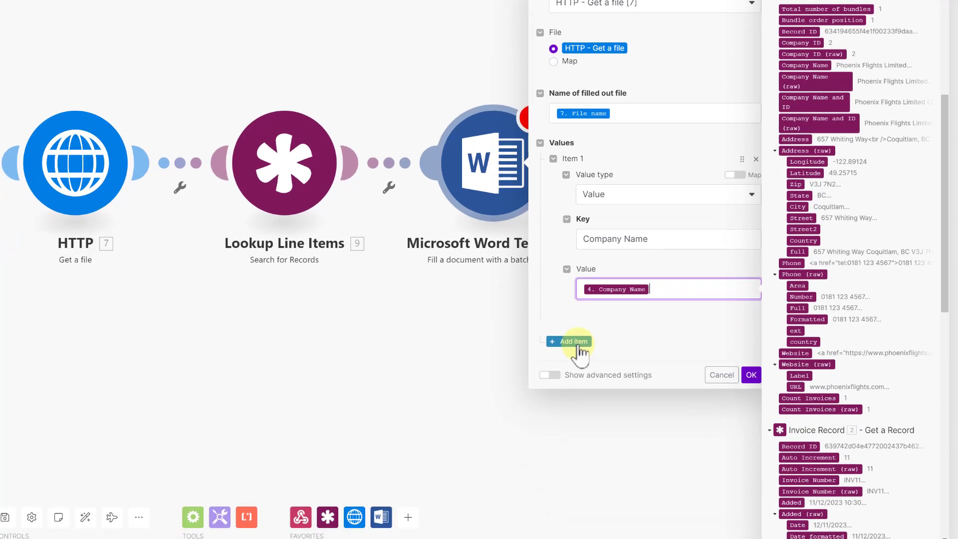
# Add a second value item keyed Address mapped to 4. Address (raw): full
pyautogui.click(569, 342)
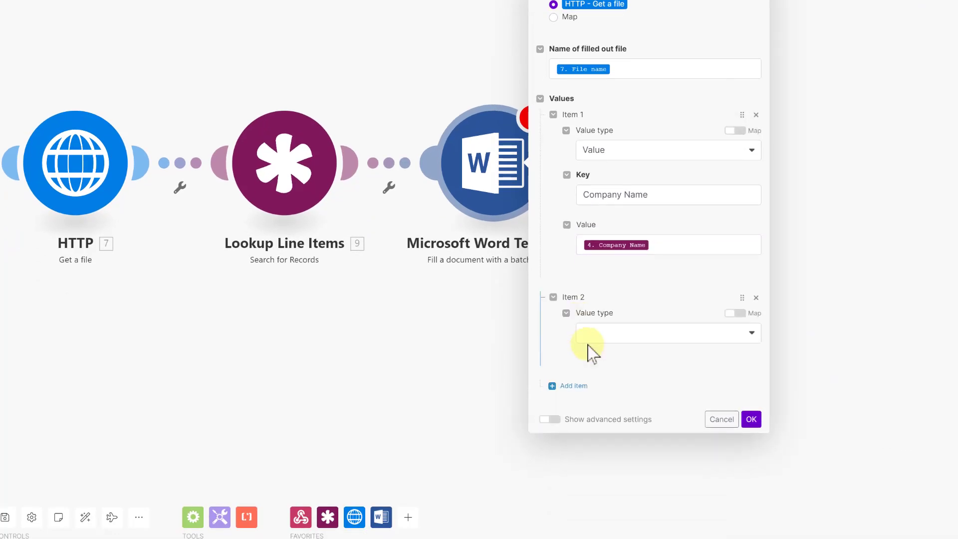
pyautogui.click(668, 334)
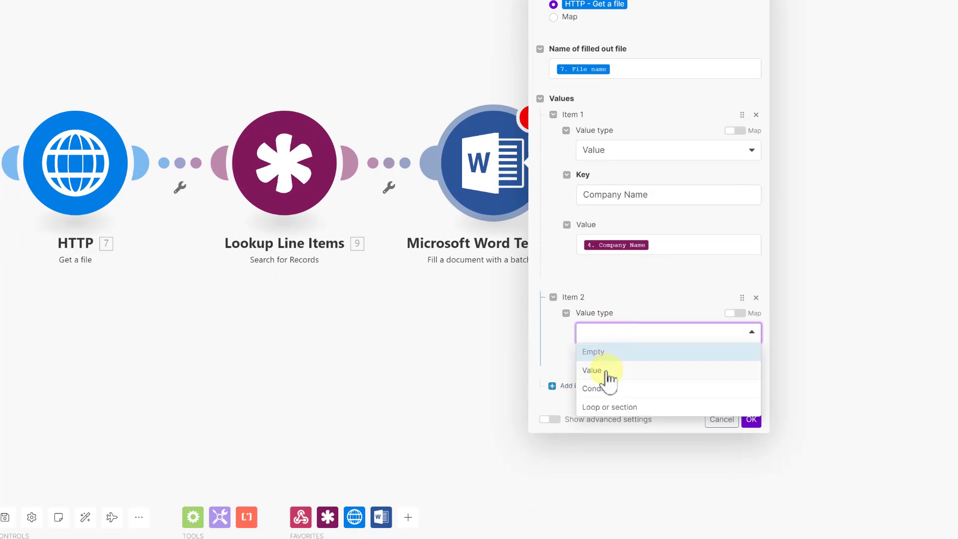
pyautogui.click(591, 370)
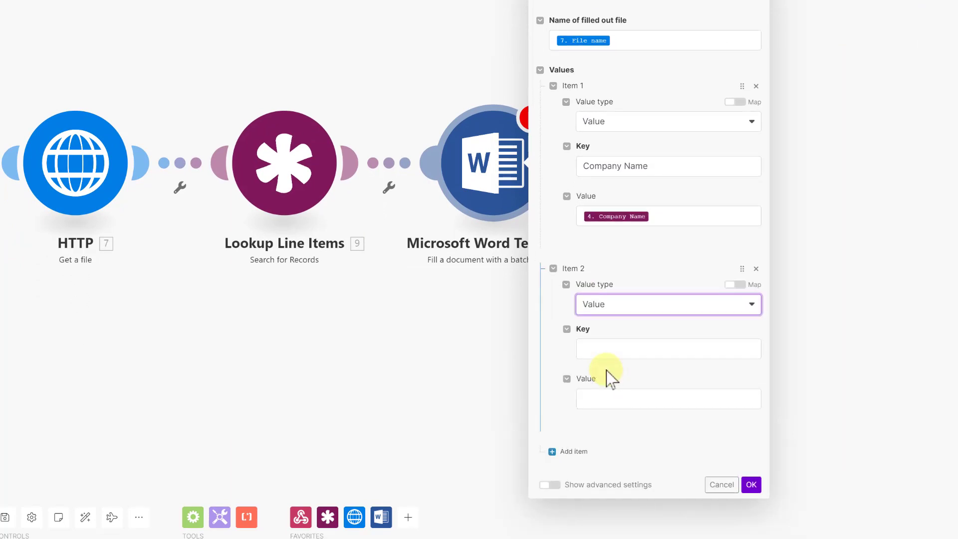
pyautogui.write('Address')
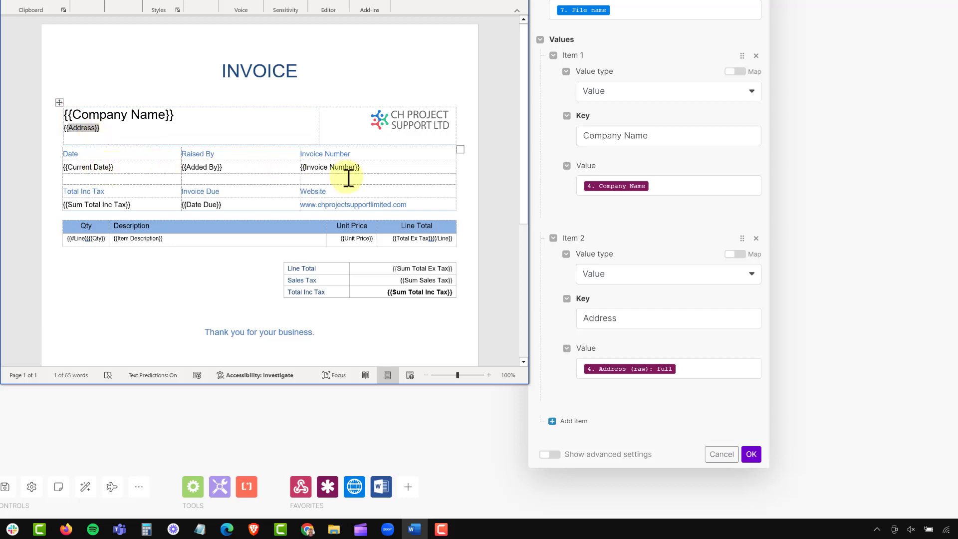
pyautogui.moveTo(595, 232)
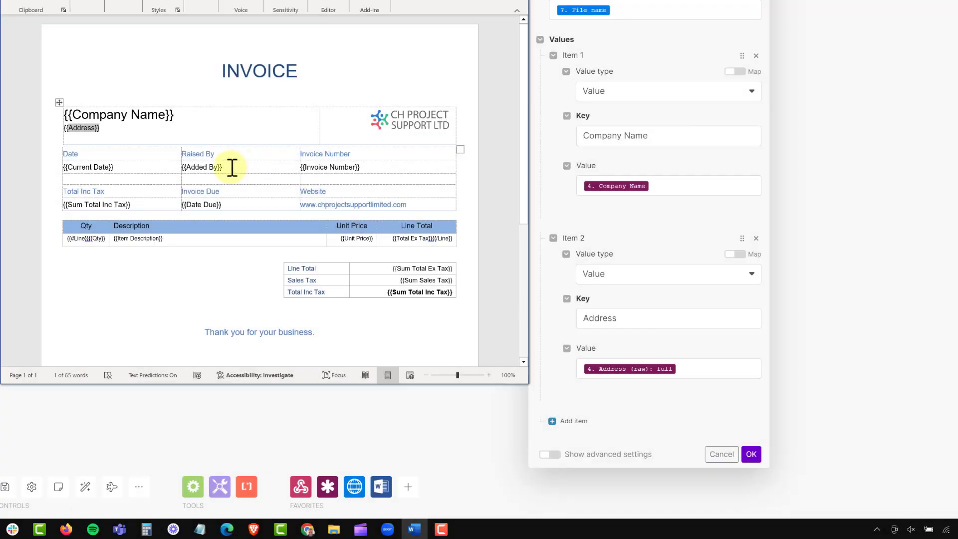
pyautogui.doubleClick(198, 167)
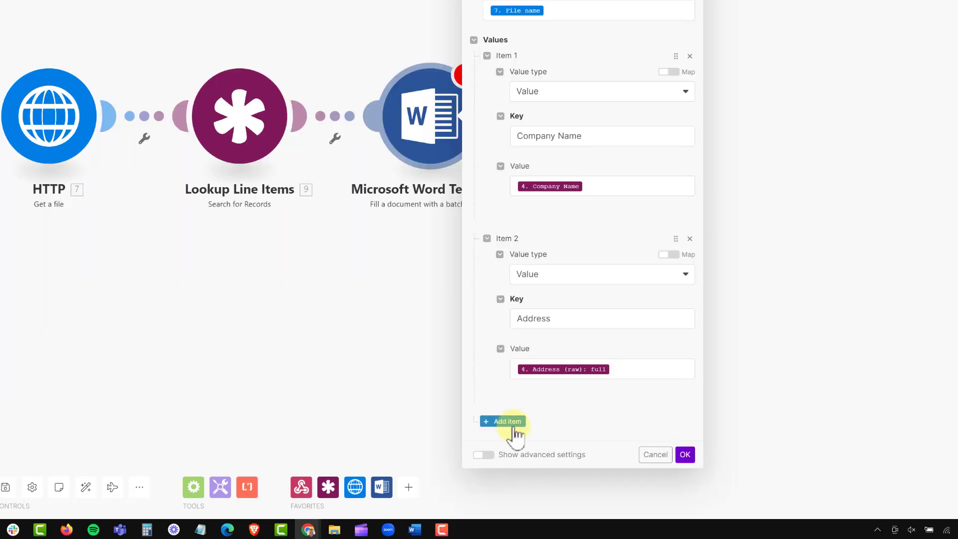
# Add a third value item keyed Added By mapped to the Identifier under Added By (raw)
pyautogui.click(502, 421)
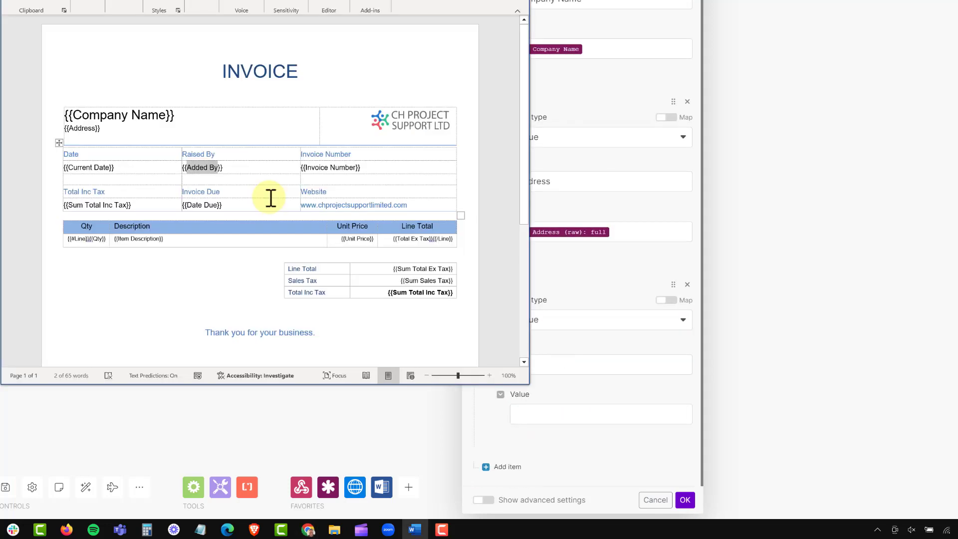
pyautogui.click(600, 363)
pyautogui.write('Added By')
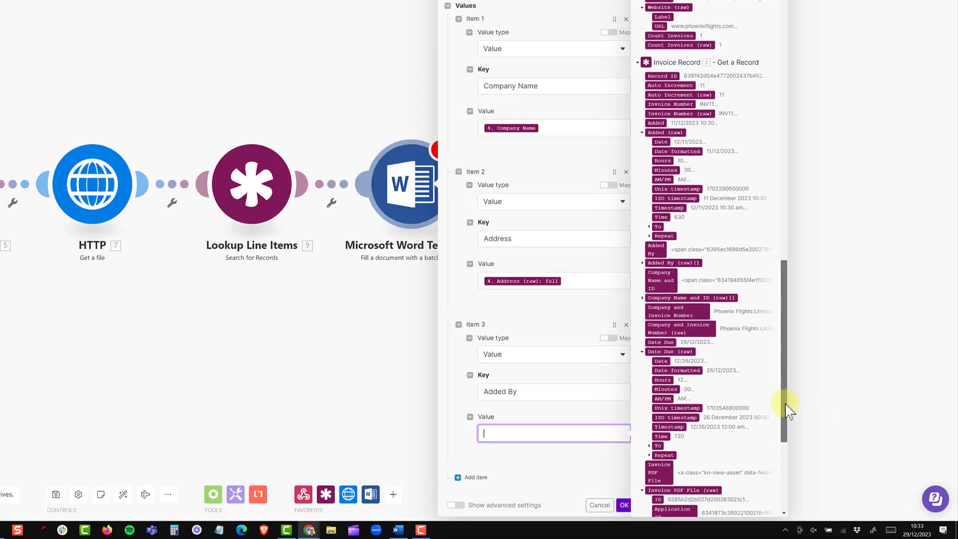
pyautogui.scroll(-3)
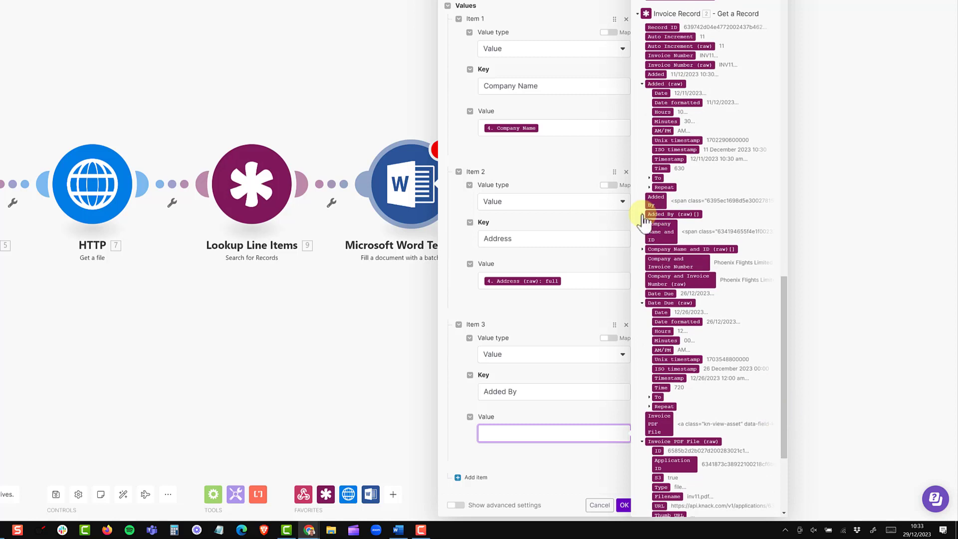
pyautogui.click(640, 214)
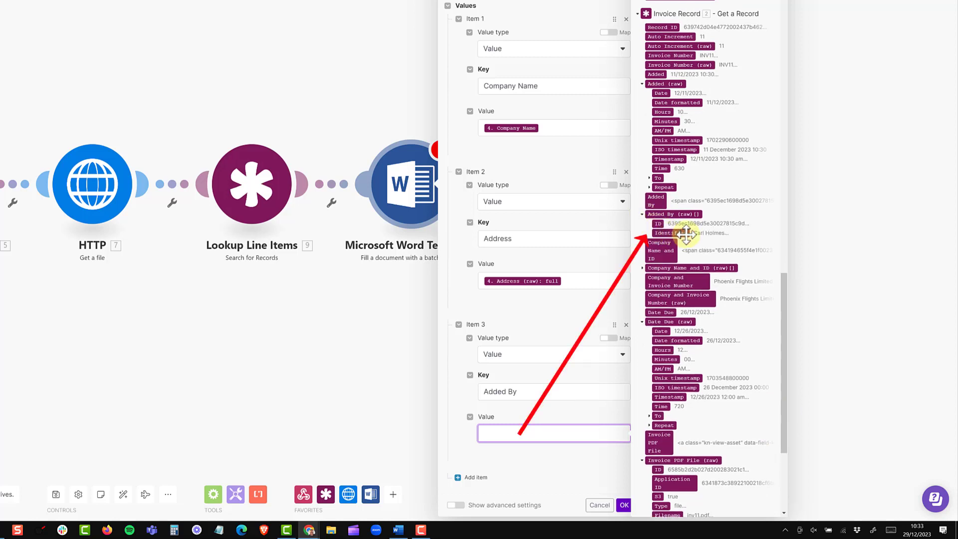
pyautogui.click(668, 232)
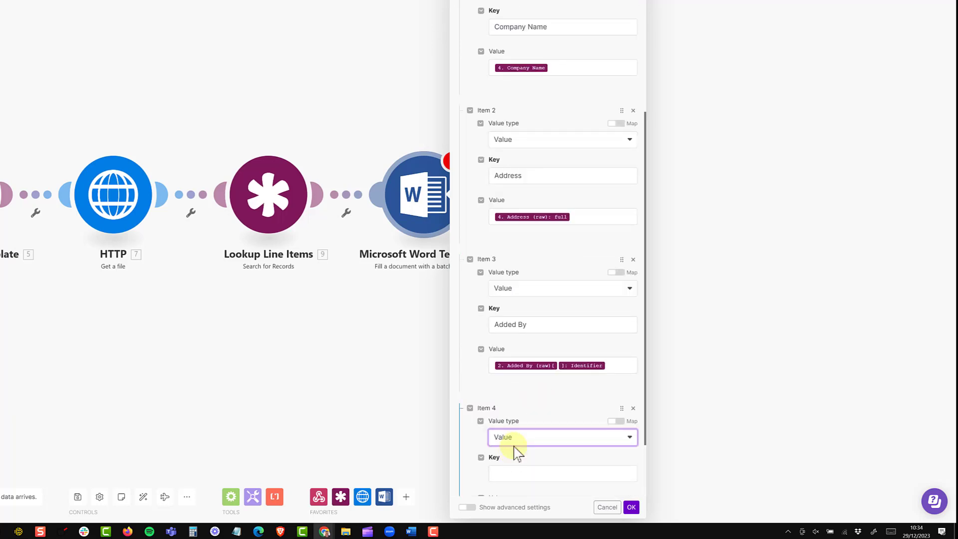
# Add a fourth value item keyed Invoice Number mapped to 2. Invoice Number
pyautogui.write('Invoice Number')
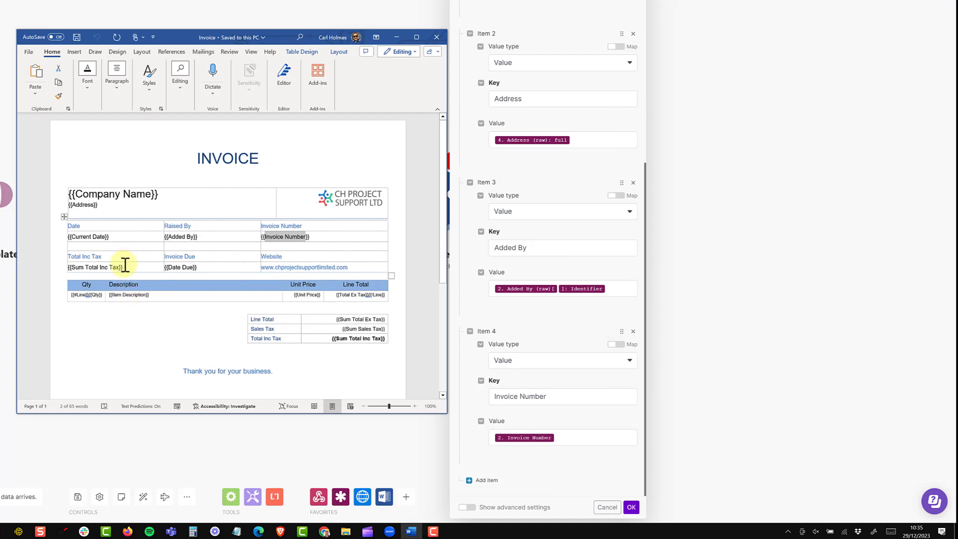
pyautogui.moveTo(198, 267)
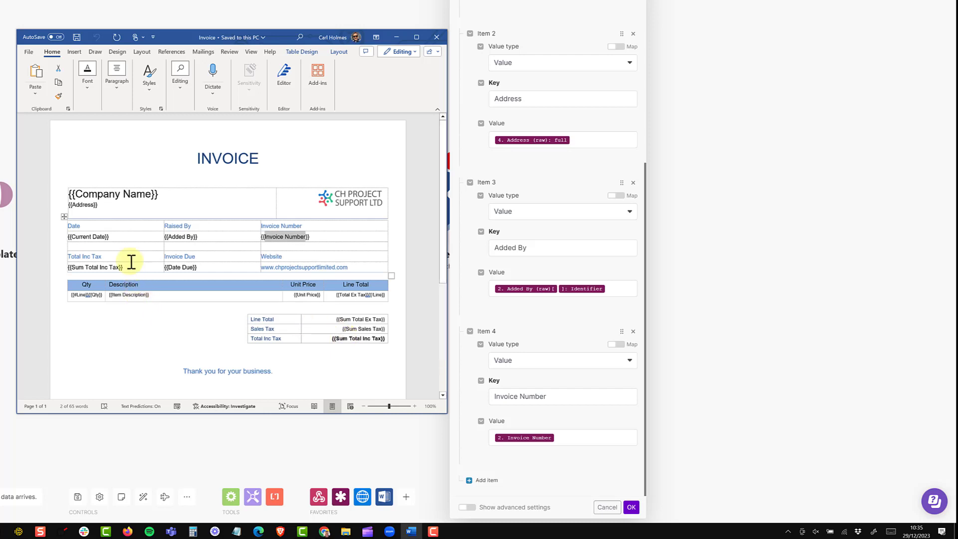
pyautogui.moveTo(122, 237)
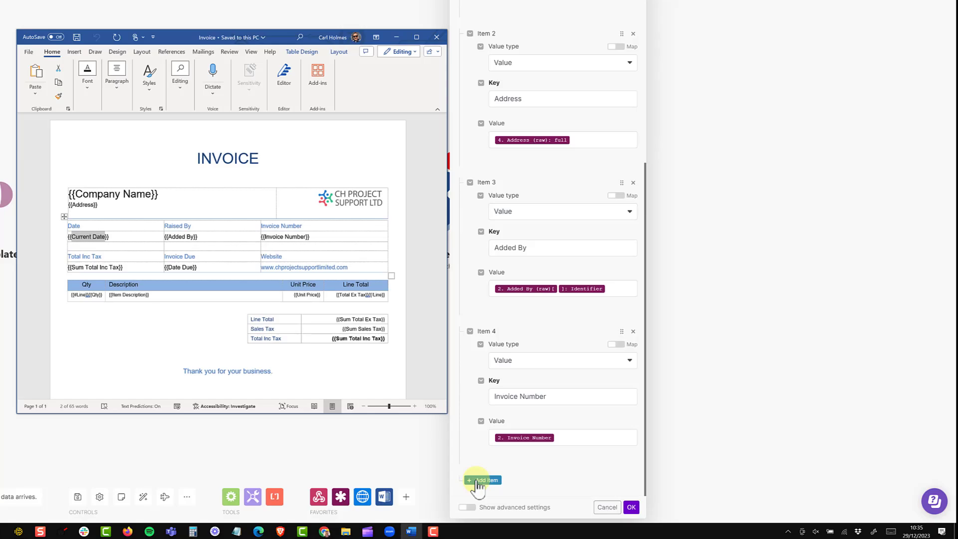
# Add a fifth item keyed Current Date whose value is now wrapped in formatDate with DD/MM/YYYY
pyautogui.click(483, 480)
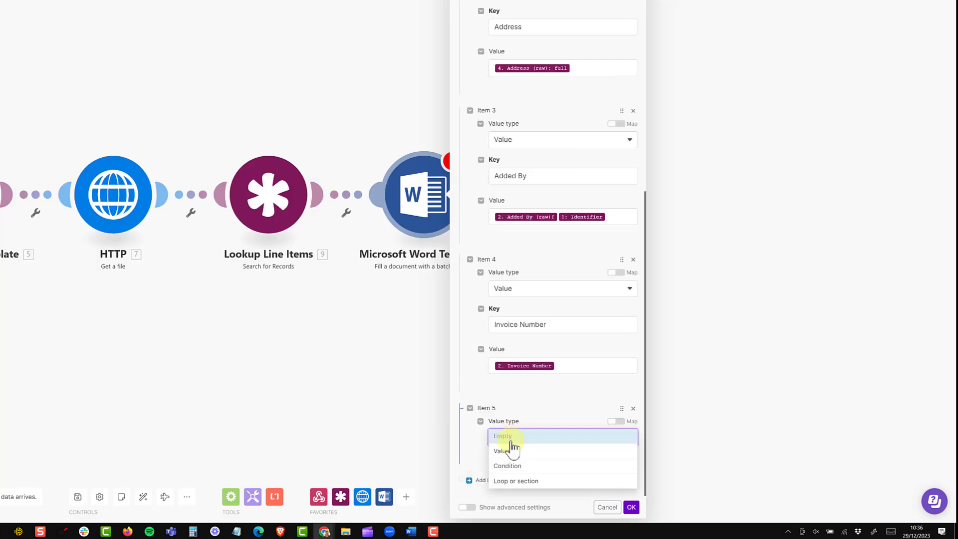
pyautogui.click(499, 451)
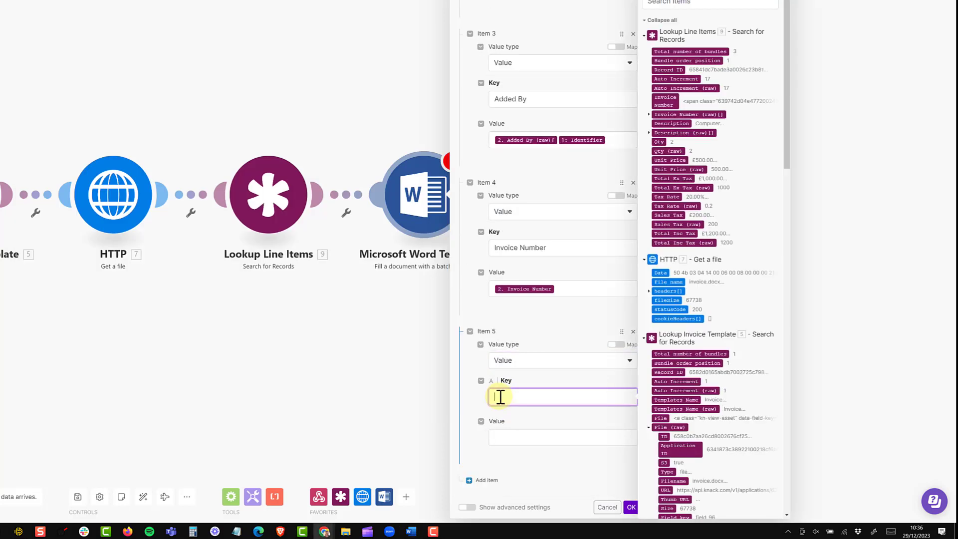
pyautogui.write('Current Date')
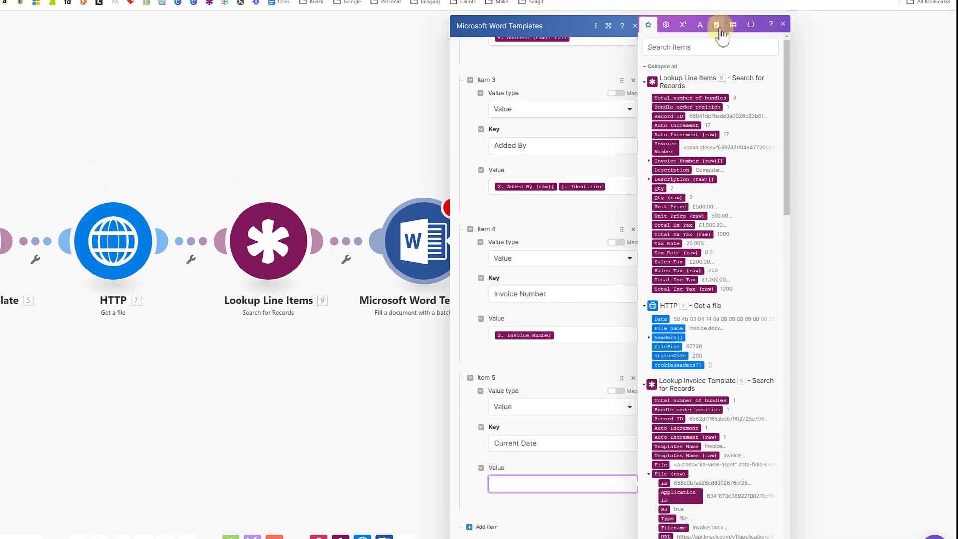
pyautogui.click(716, 23)
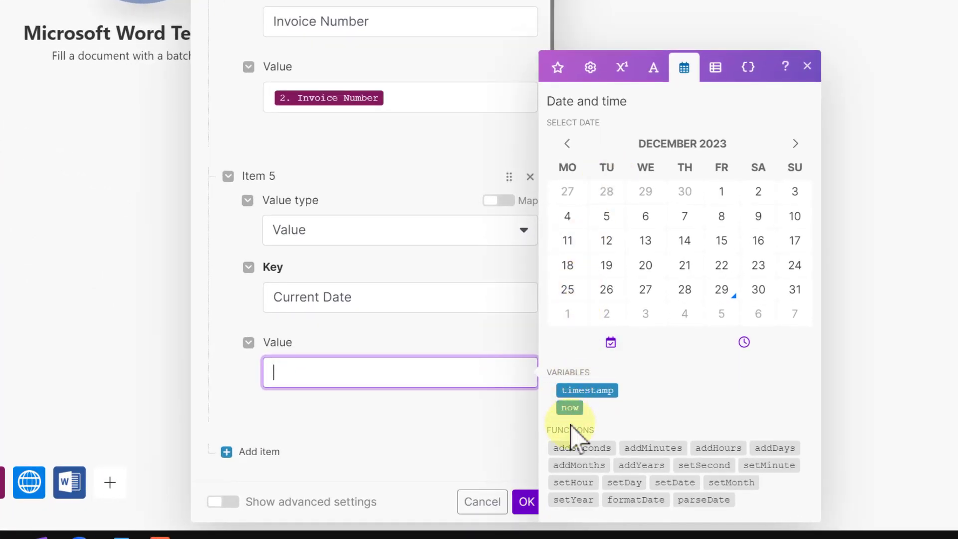
pyautogui.click(569, 407)
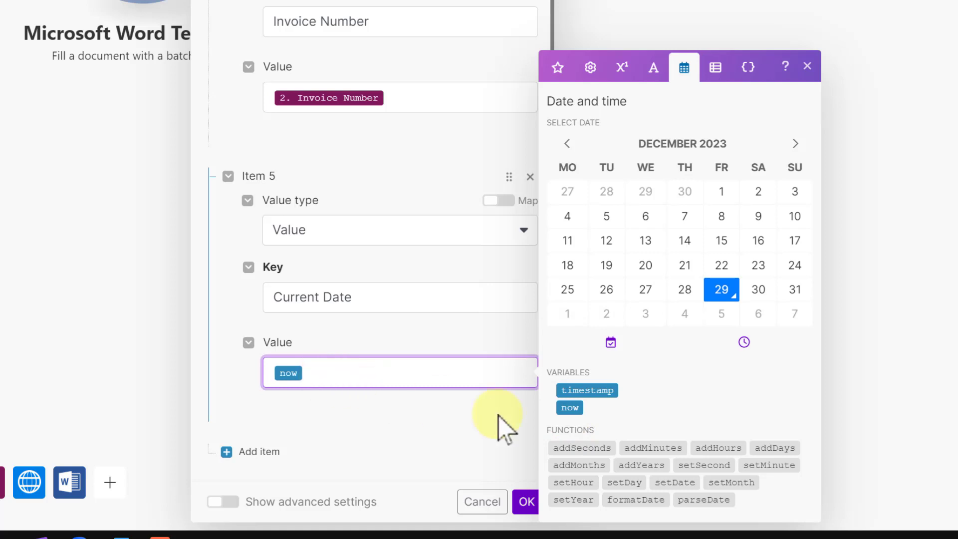
pyautogui.moveTo(636, 499)
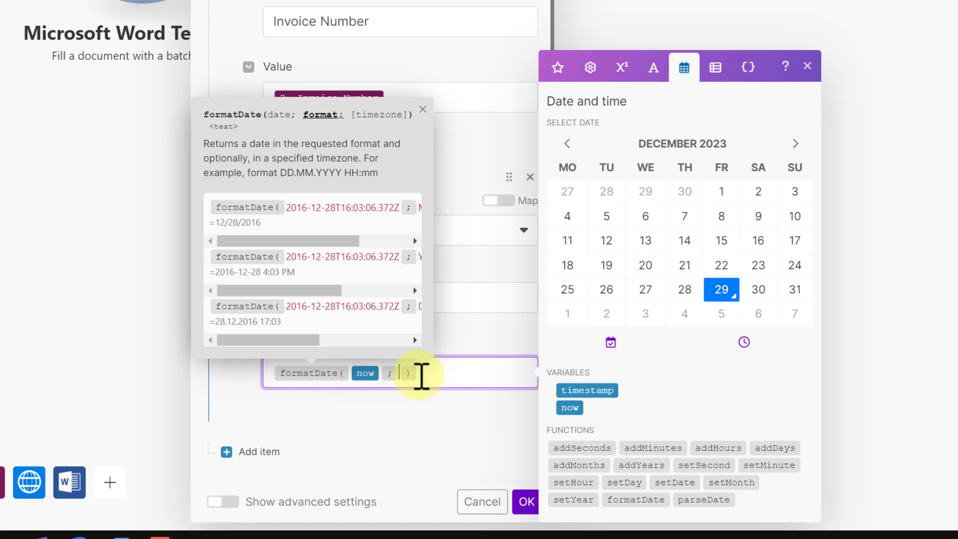
pyautogui.write('DD')
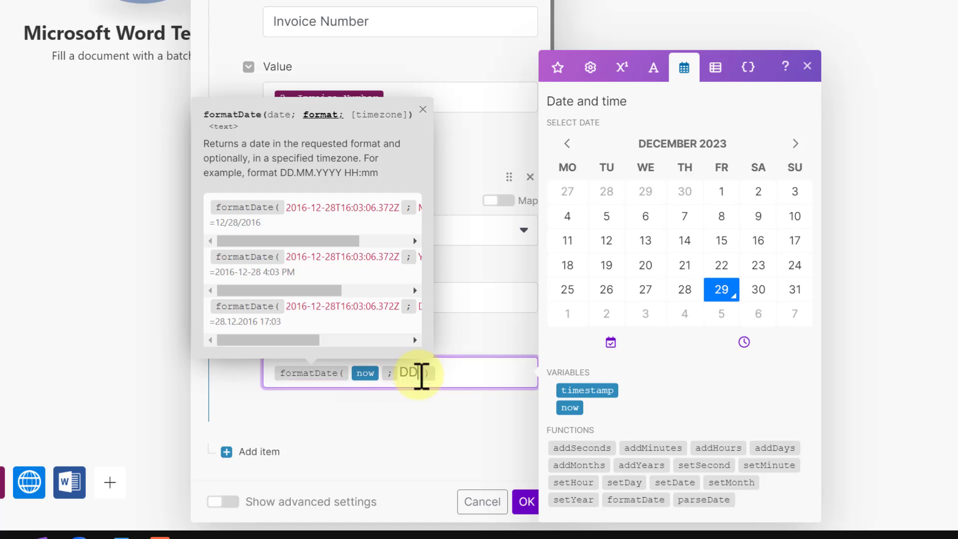
pyautogui.write('/MM/YYYY')
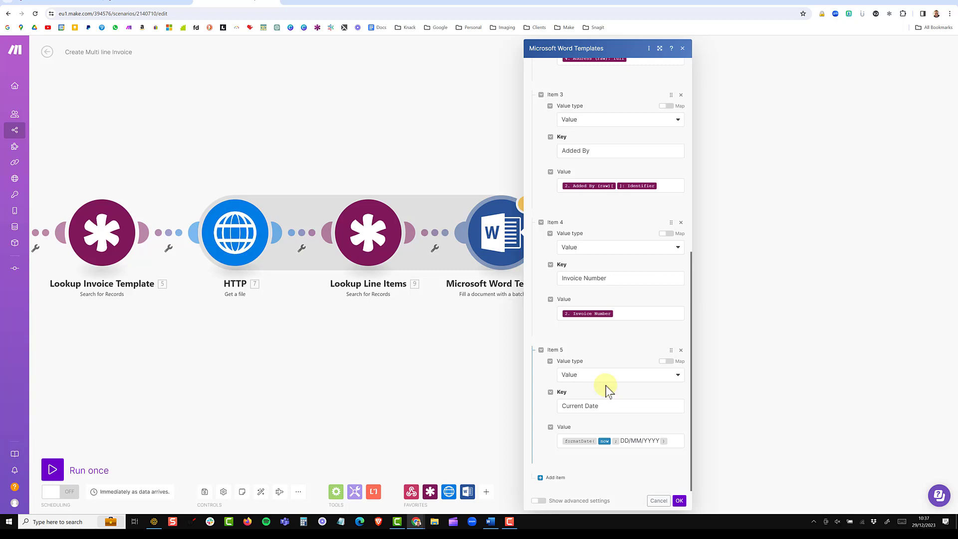
# Scroll down the module settings past the Sum Total Inc Tax and Sum Sales Tax items
pyautogui.scroll(-3)
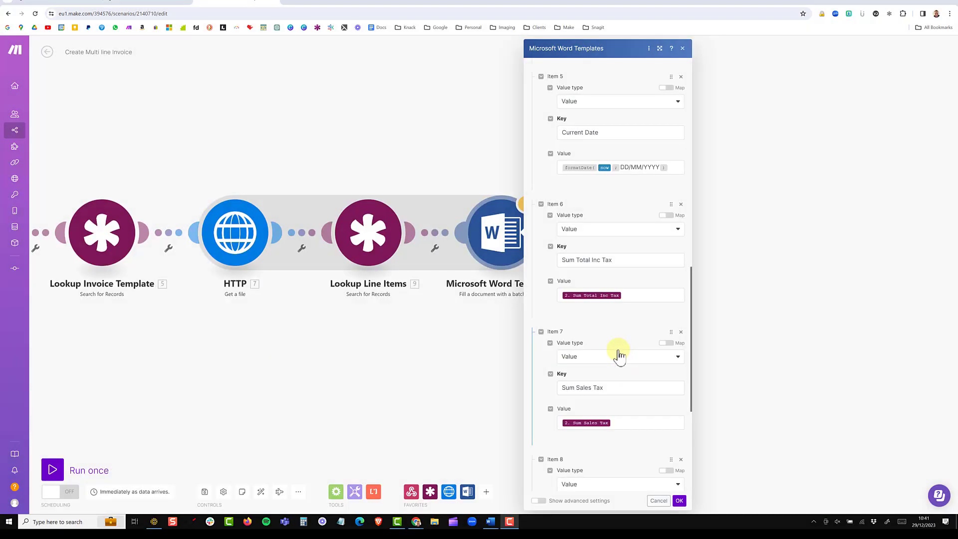
pyautogui.scroll(-3)
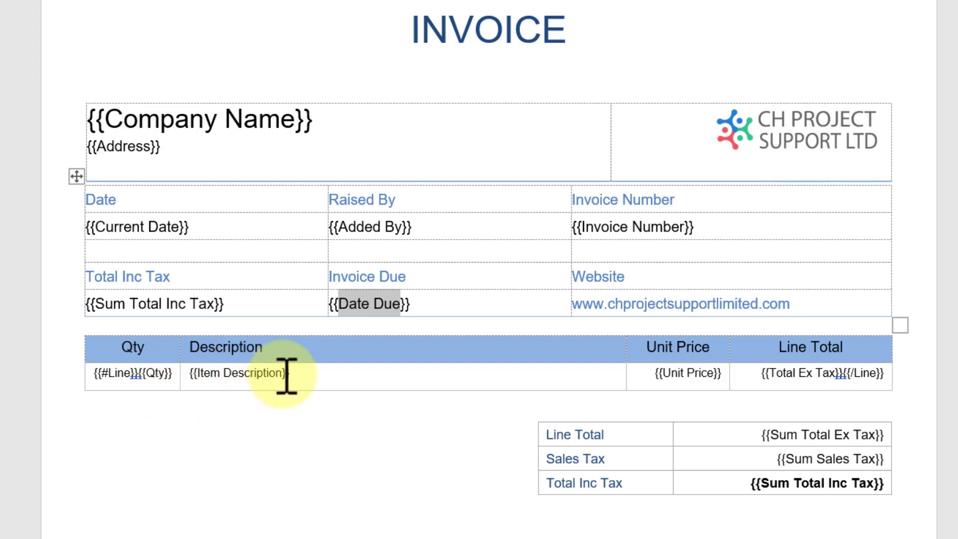
pyautogui.moveTo(126, 385)
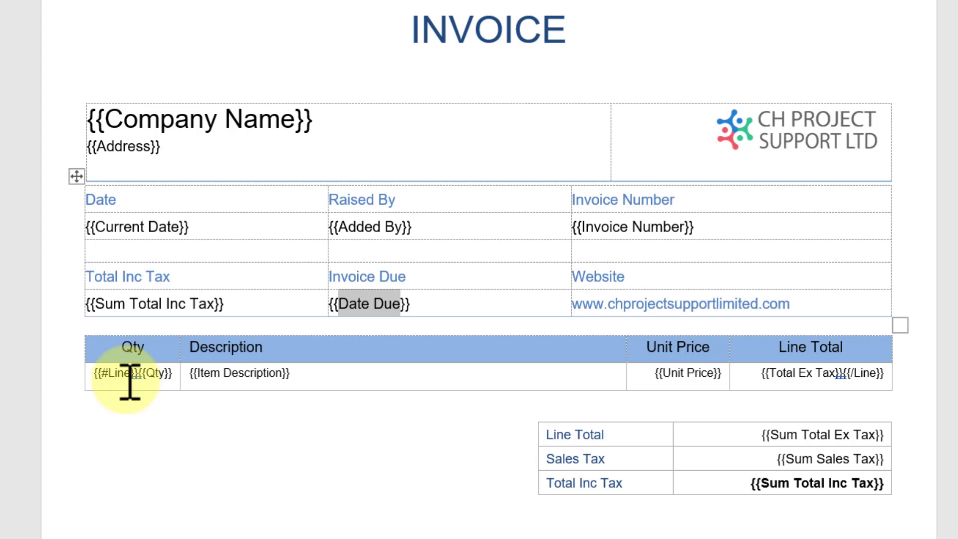
pyautogui.moveTo(863, 385)
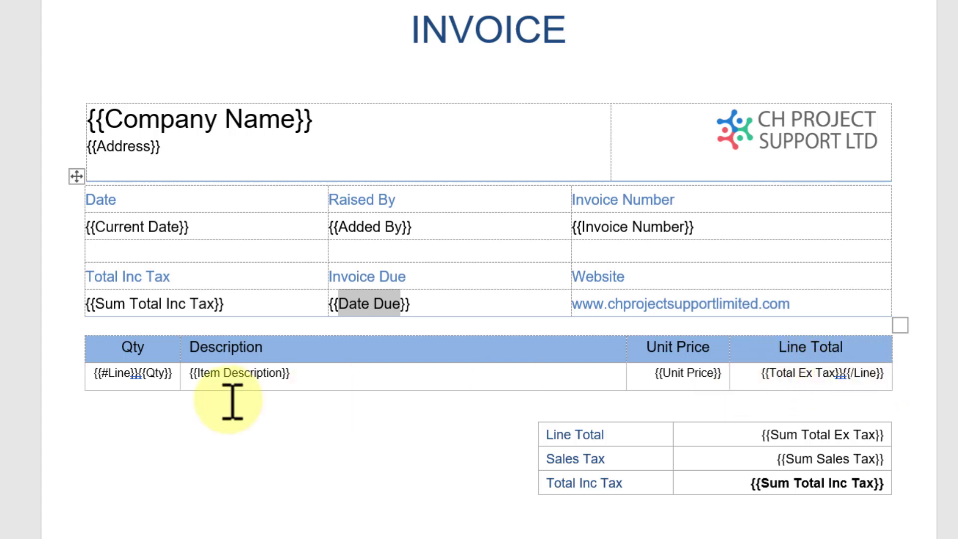
pyautogui.moveTo(759, 393)
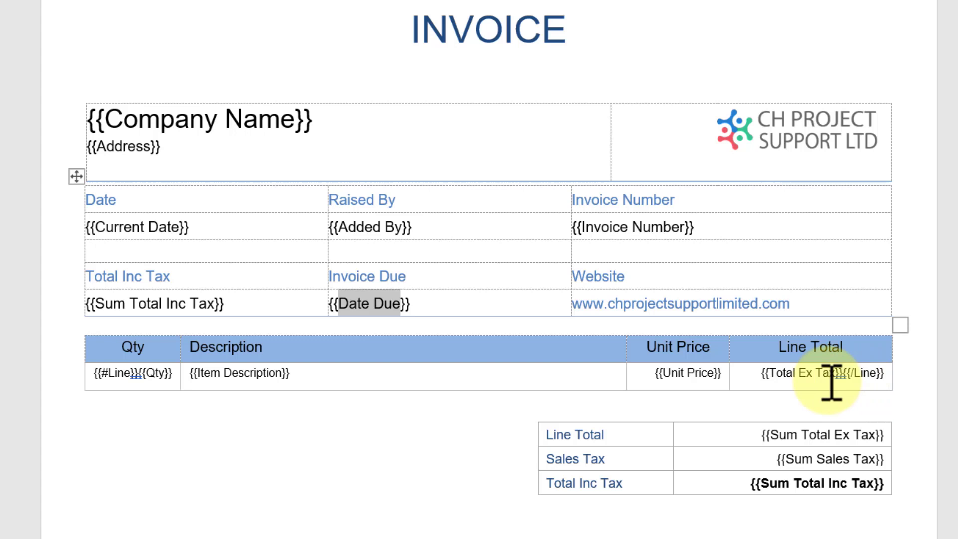
pyautogui.moveTo(128, 374)
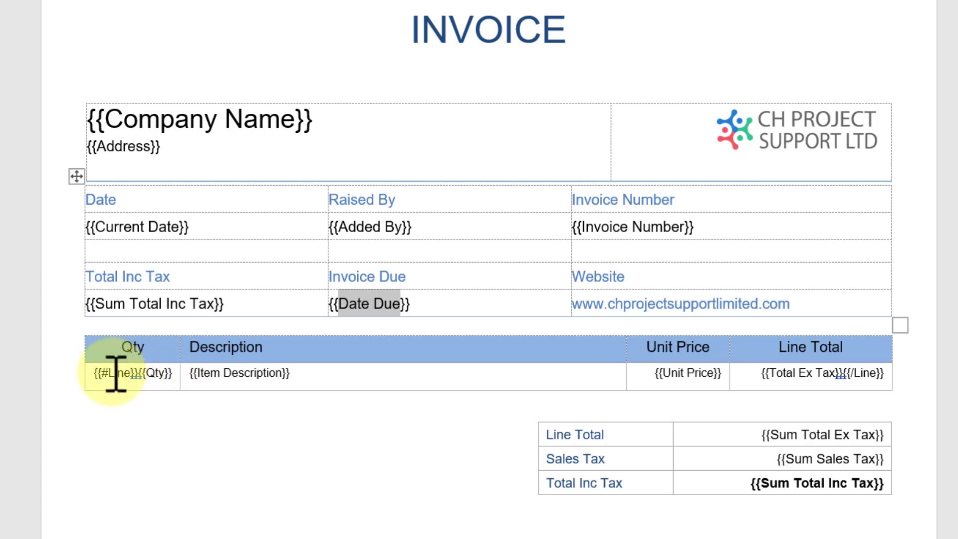
pyautogui.moveTo(164, 373)
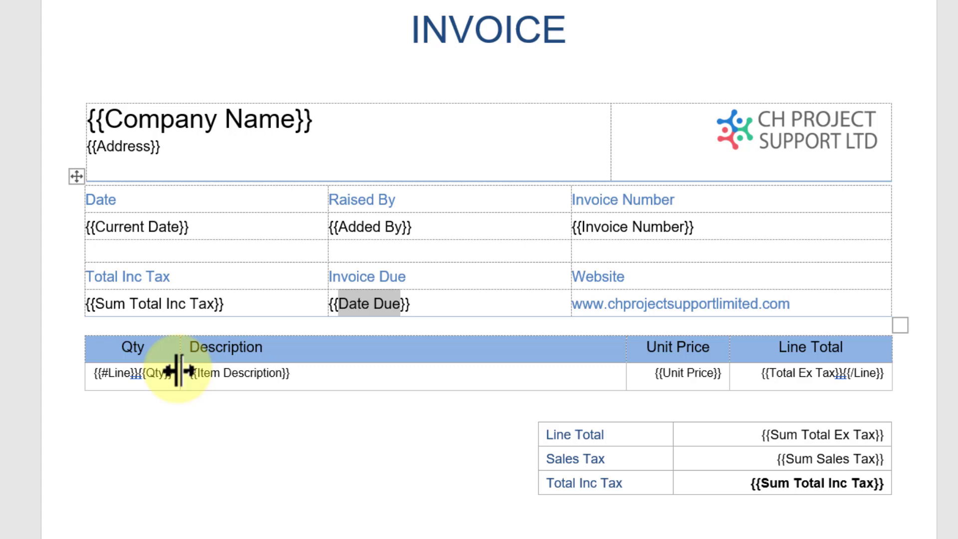
pyautogui.moveTo(178, 372); pyautogui.dragTo(162, 372)
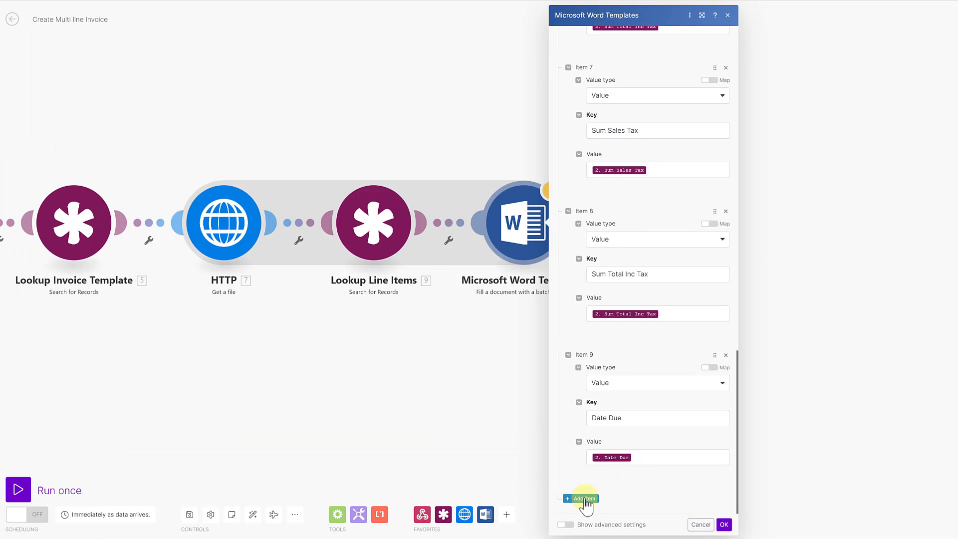
# Add a Loop or section item keyed Line and start a first field inside its entry
pyautogui.click(578, 498)
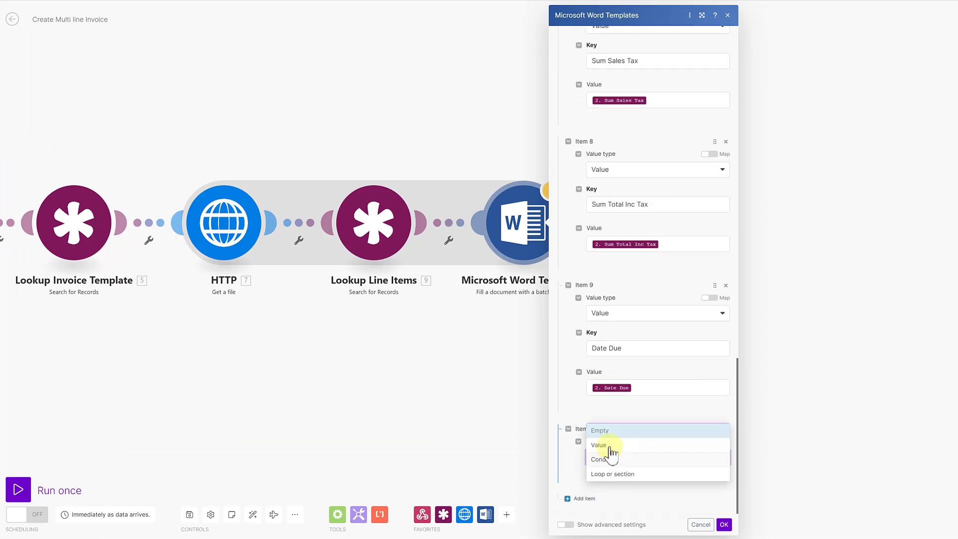
pyautogui.moveTo(633, 480)
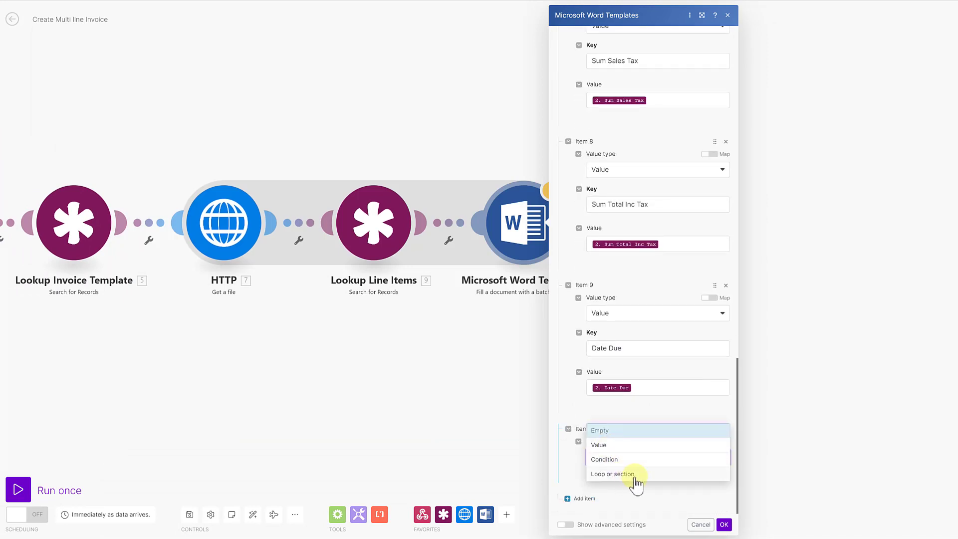
pyautogui.click(611, 473)
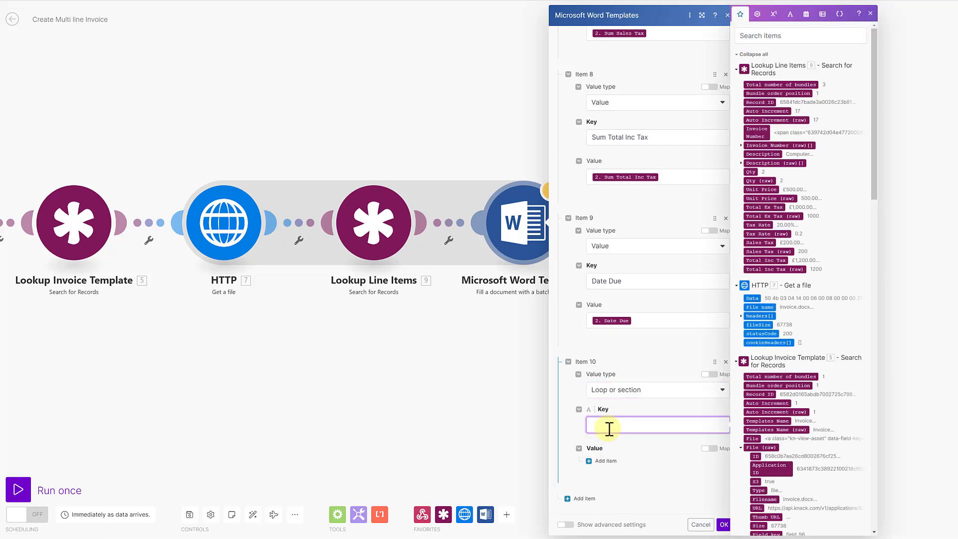
pyautogui.write('Line')
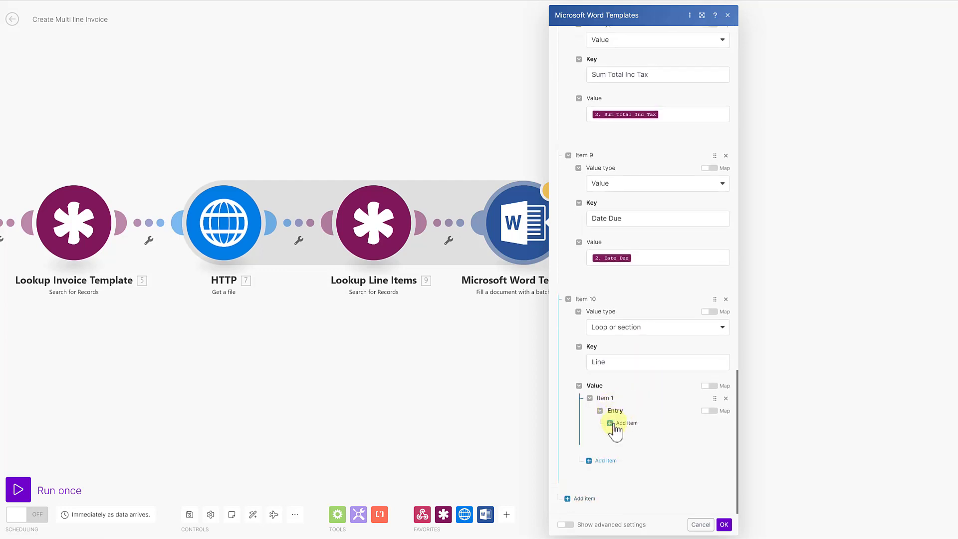
pyautogui.click(611, 423)
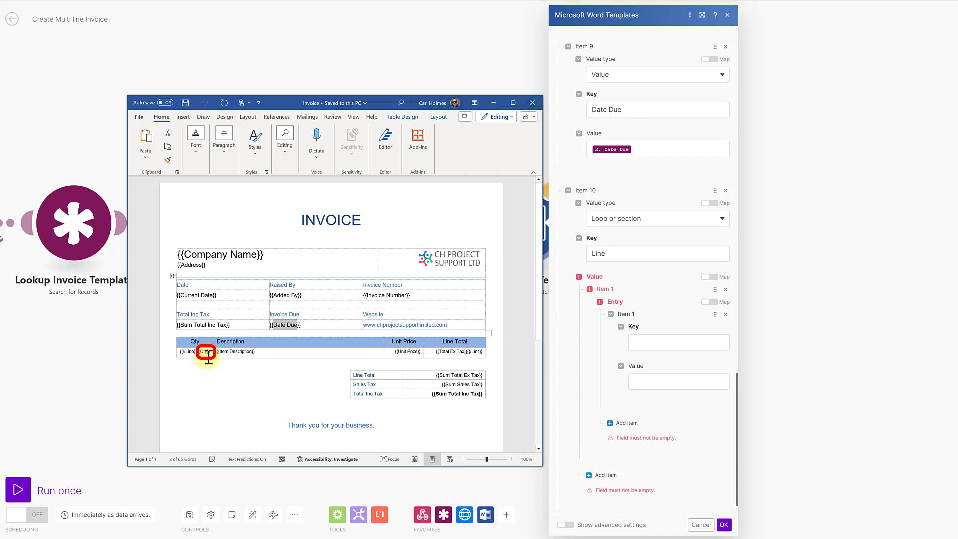
# Inside the Line entry map Qty, Item Description and Unit Price to line-item fields and key a Total Ex Tax field
pyautogui.click(678, 342)
pyautogui.write('Qty')
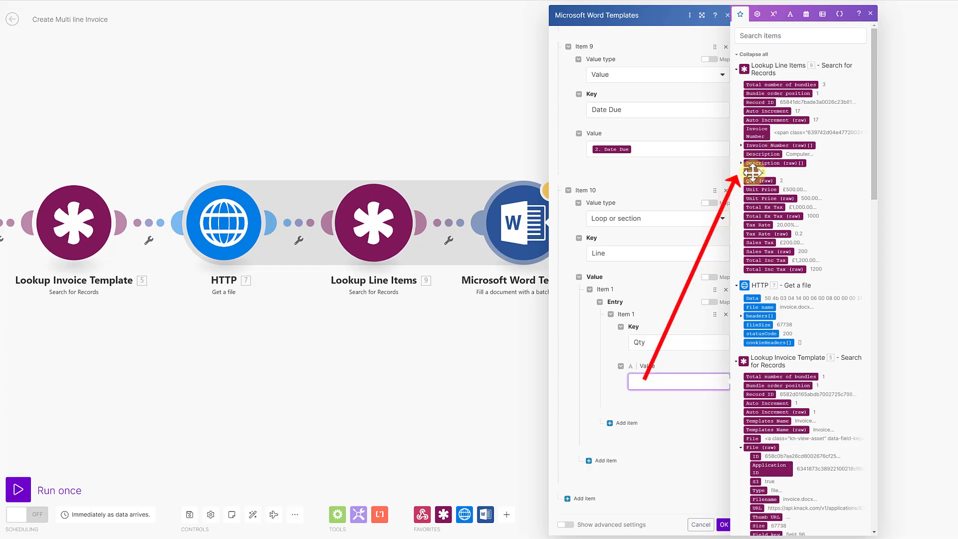
pyautogui.click(678, 381)
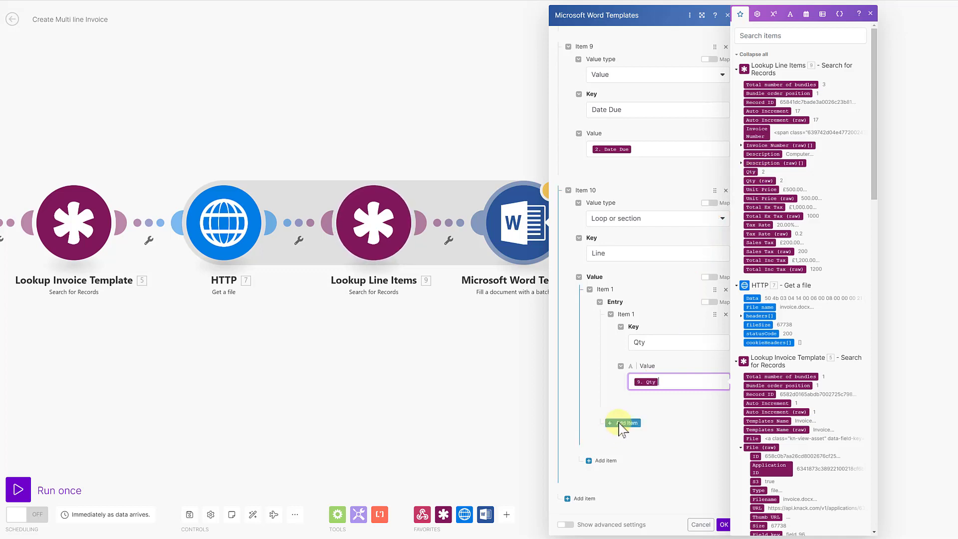
pyautogui.click(622, 423)
pyautogui.write('Item Description')
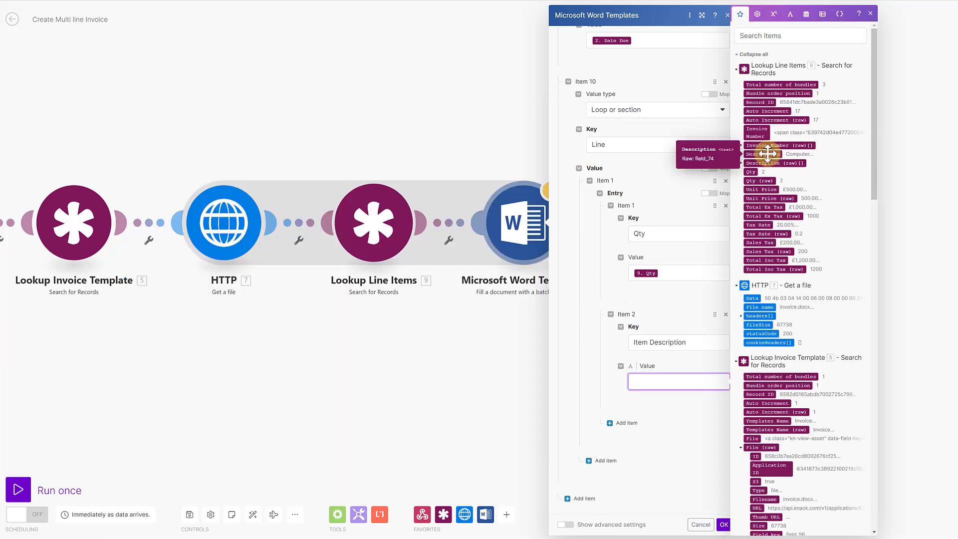
pyautogui.click(678, 381)
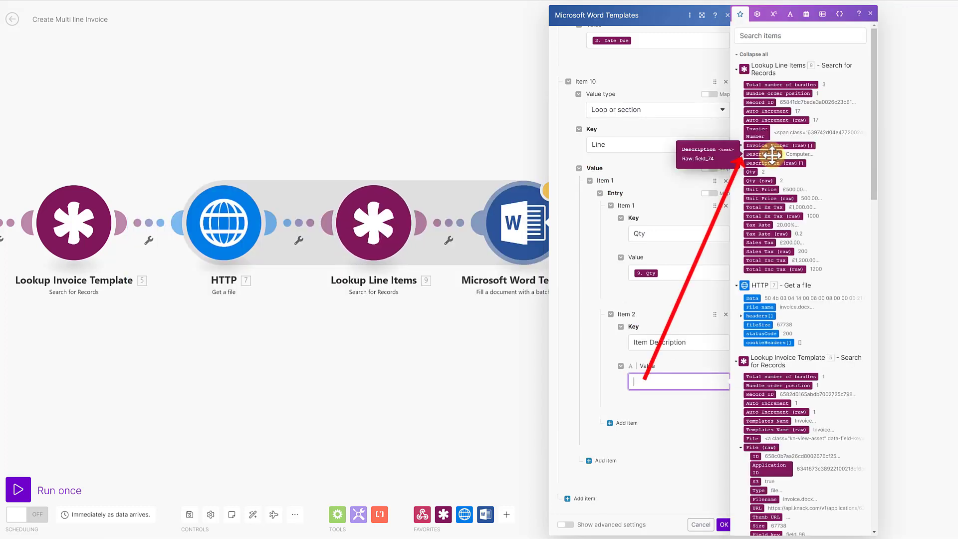
pyautogui.moveTo(761, 153); pyautogui.dragTo(657, 382)
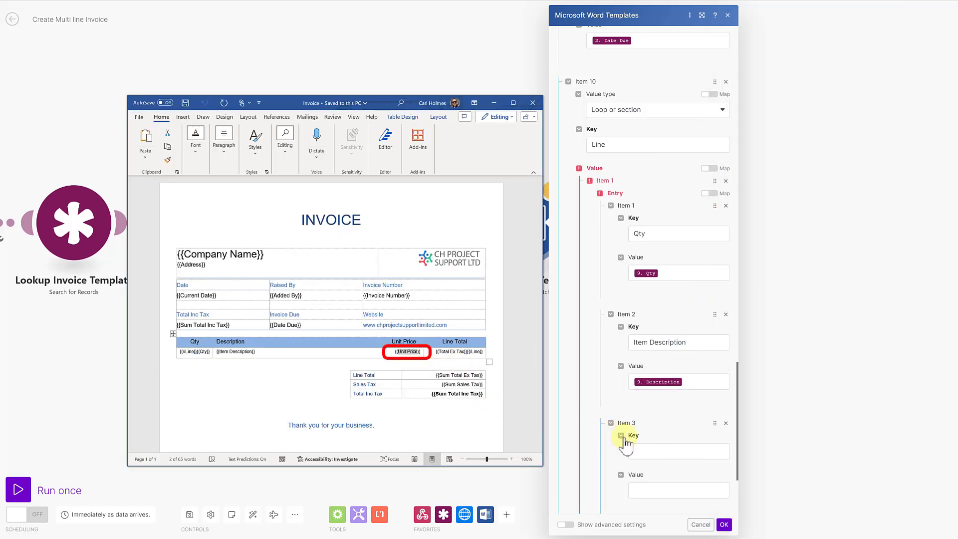
pyautogui.click(679, 490)
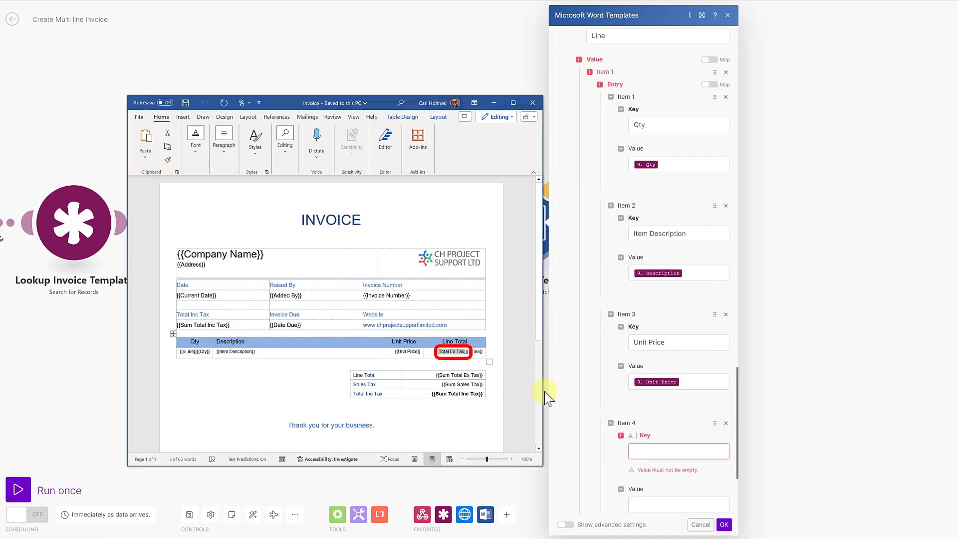
pyautogui.click(679, 451)
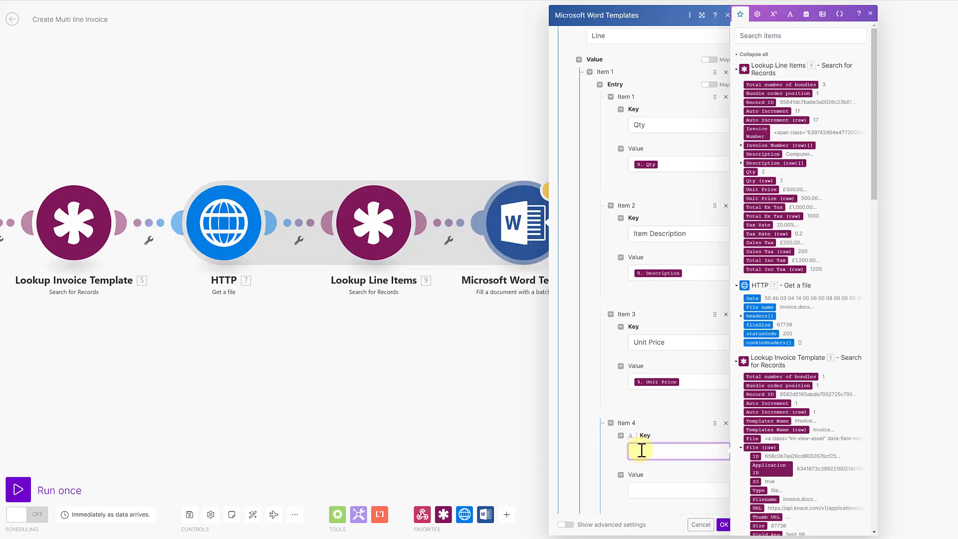
pyautogui.write('Total Ex Tax')
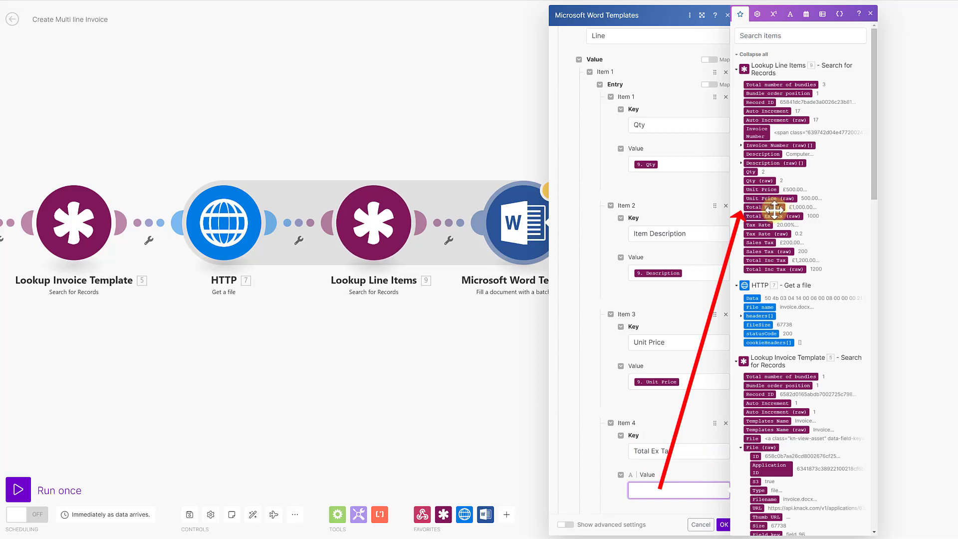
pyautogui.moveTo(772, 208)
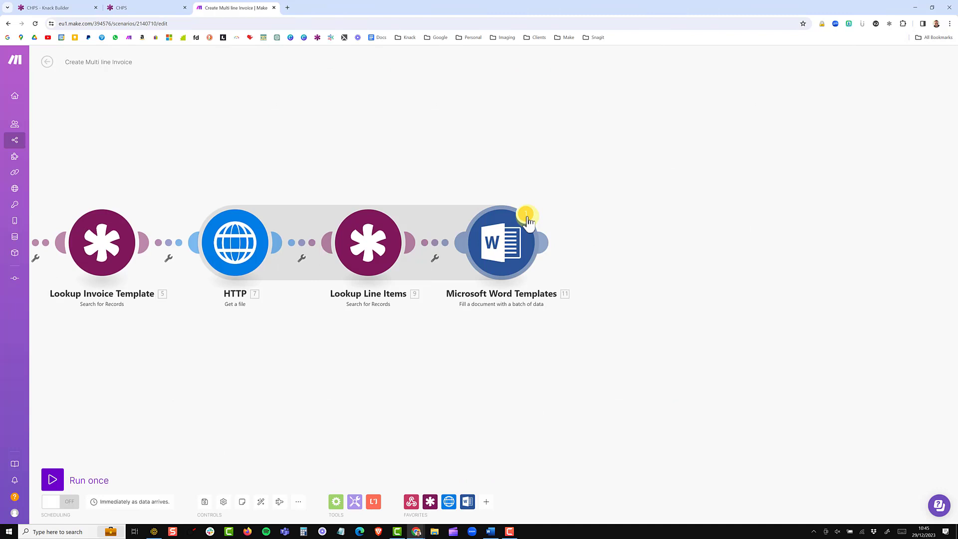
# View the warning that a transformer should not be the last module in the route
pyautogui.click(525, 214)
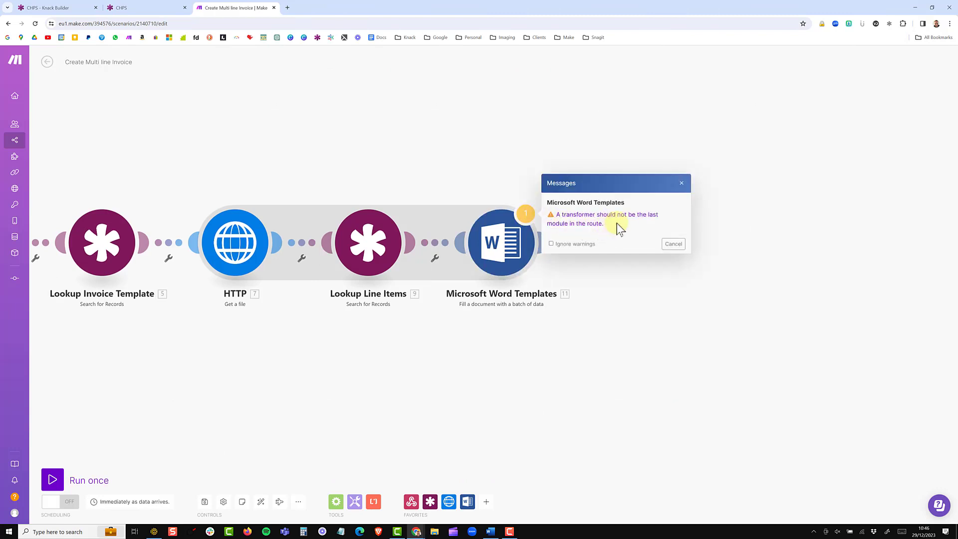
pyautogui.moveTo(624, 230)
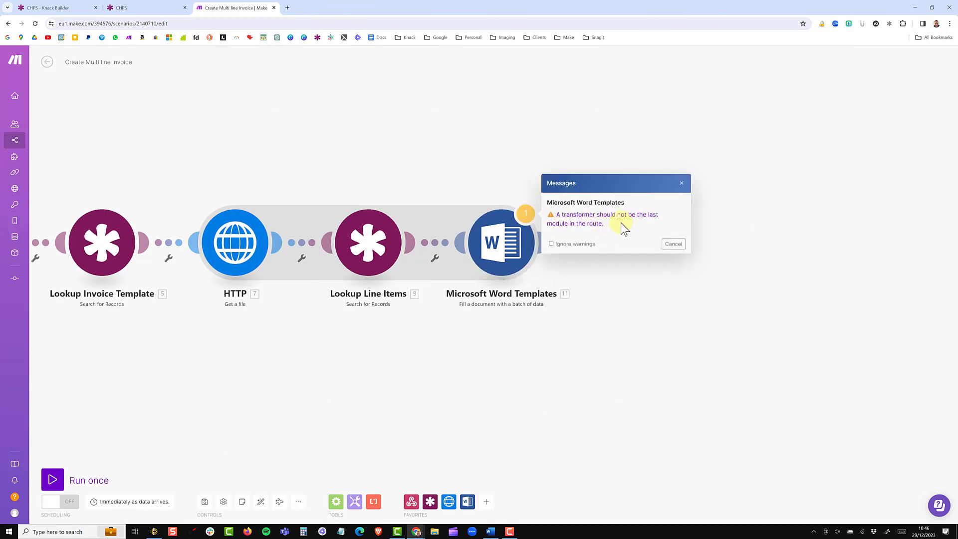